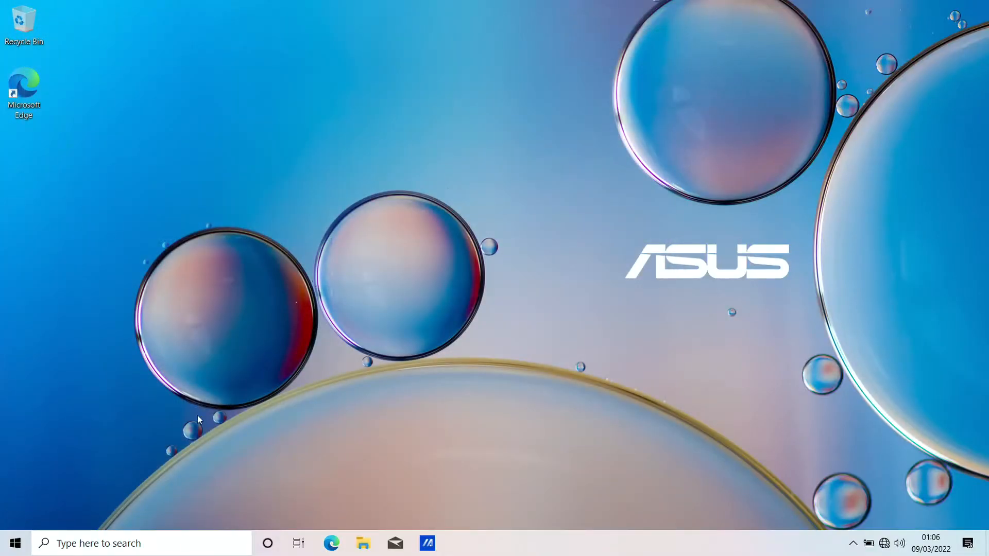
Step: Open Windows Settings from the Start menu to the Apps & features list
left_click(14, 542)
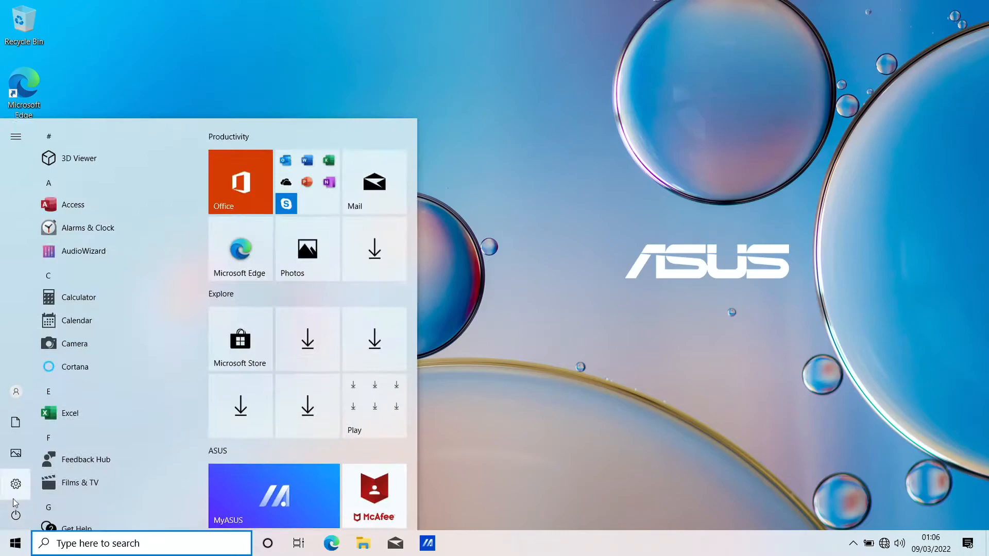
left_click(16, 484)
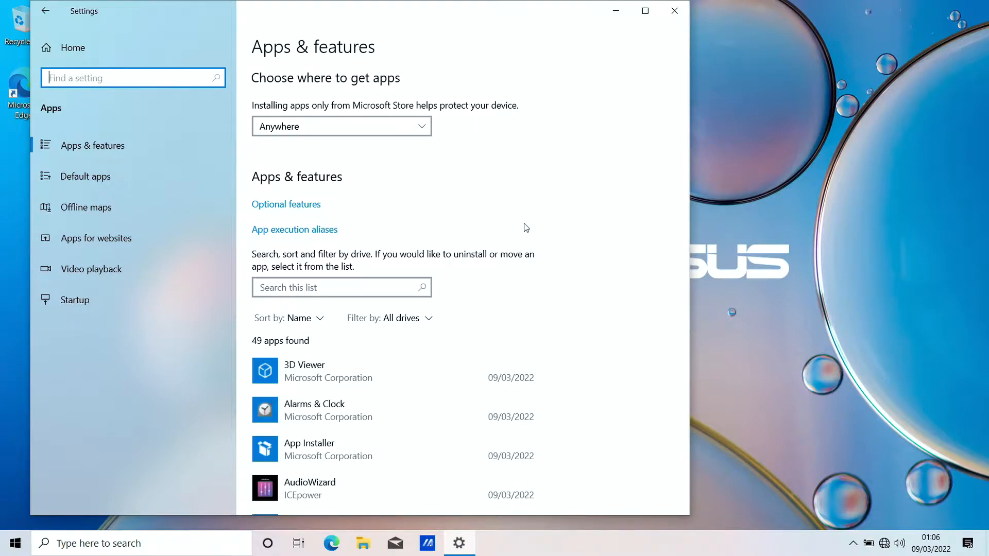
Step: Scroll through the full list of 49 installed apps in Apps & features
scroll("down", 3)
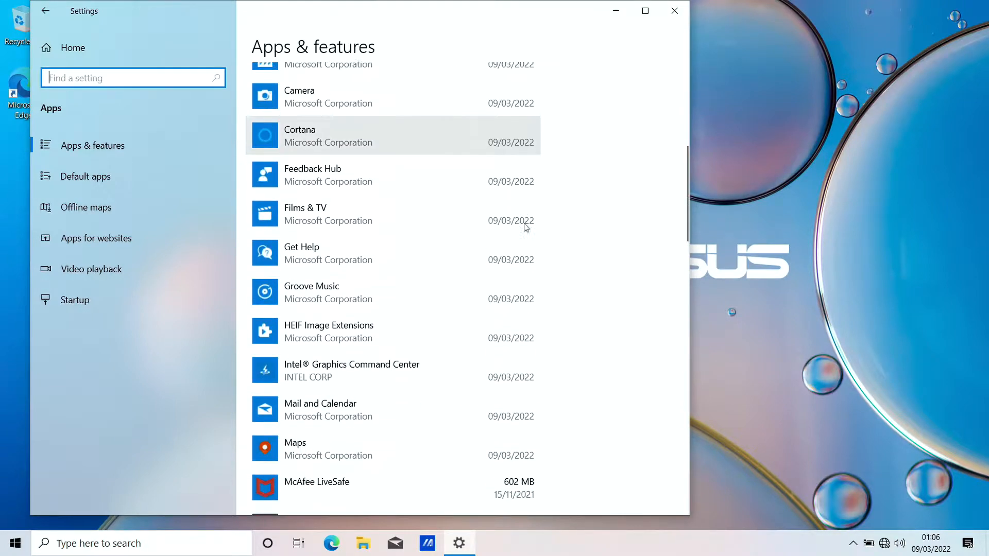
scroll("down", 3)
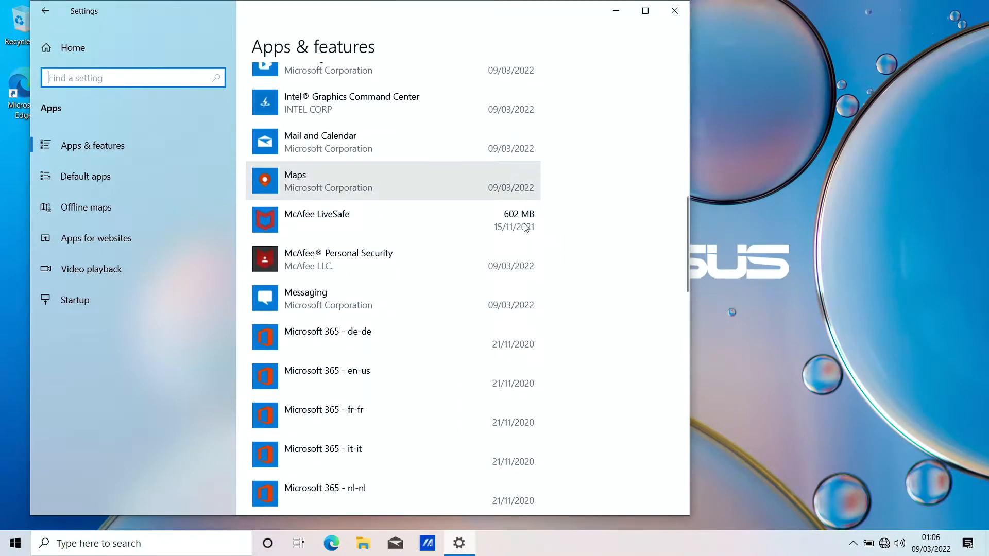
scroll("down", 3)
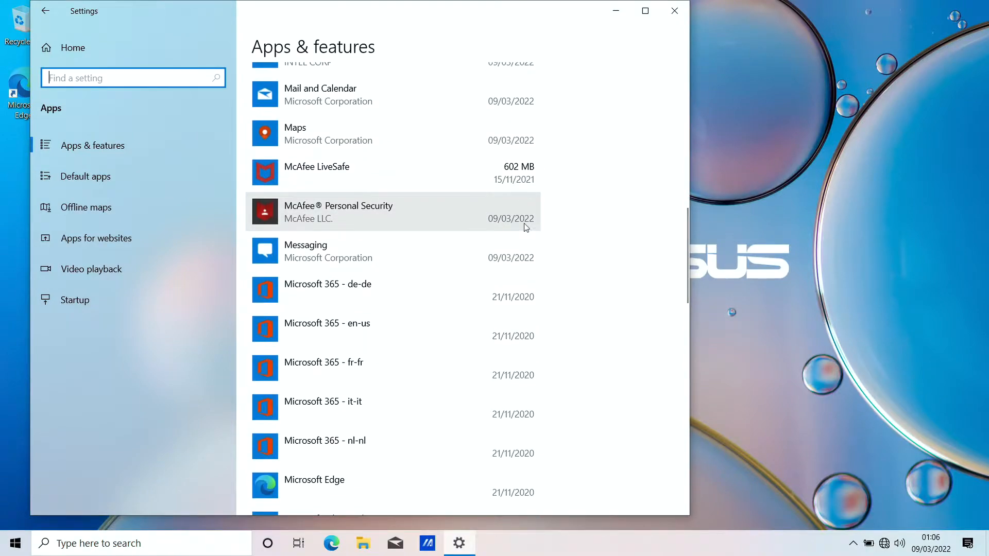
mouse_move(373, 313)
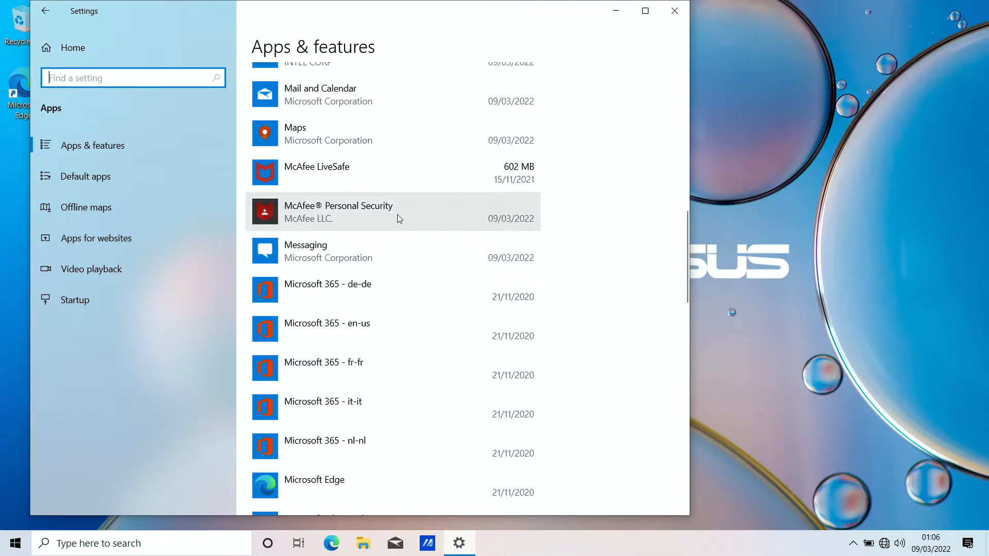
scroll("down", 3)
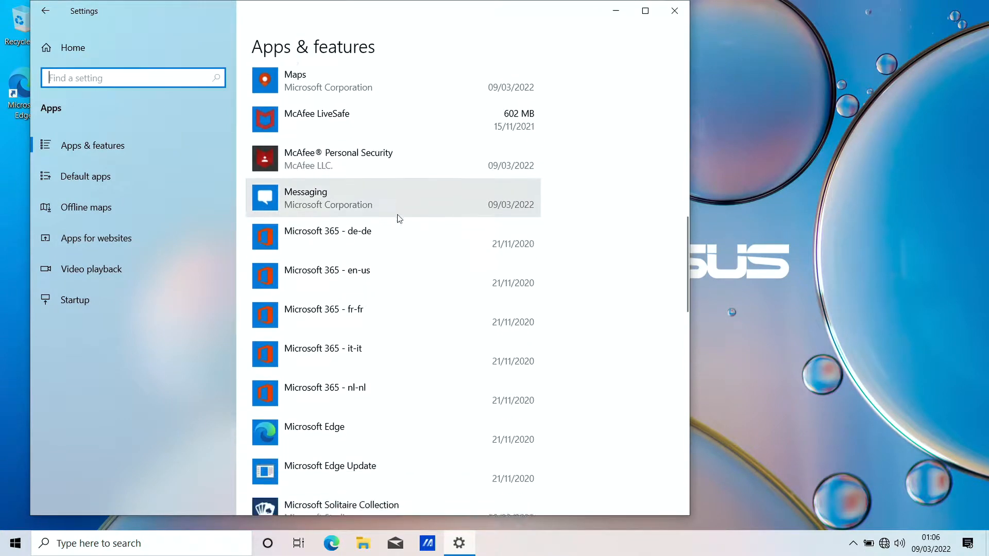
scroll("down", 3)
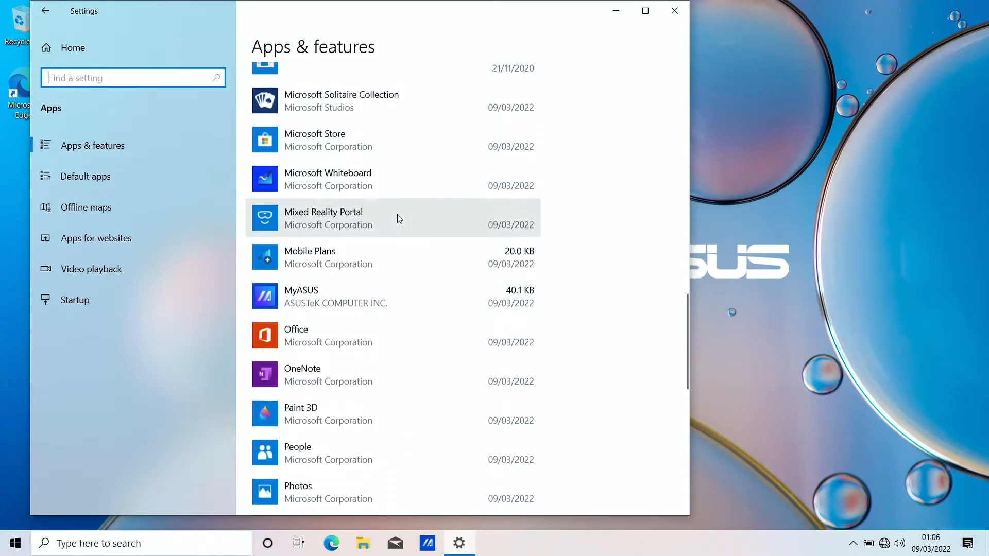
scroll("down", 3)
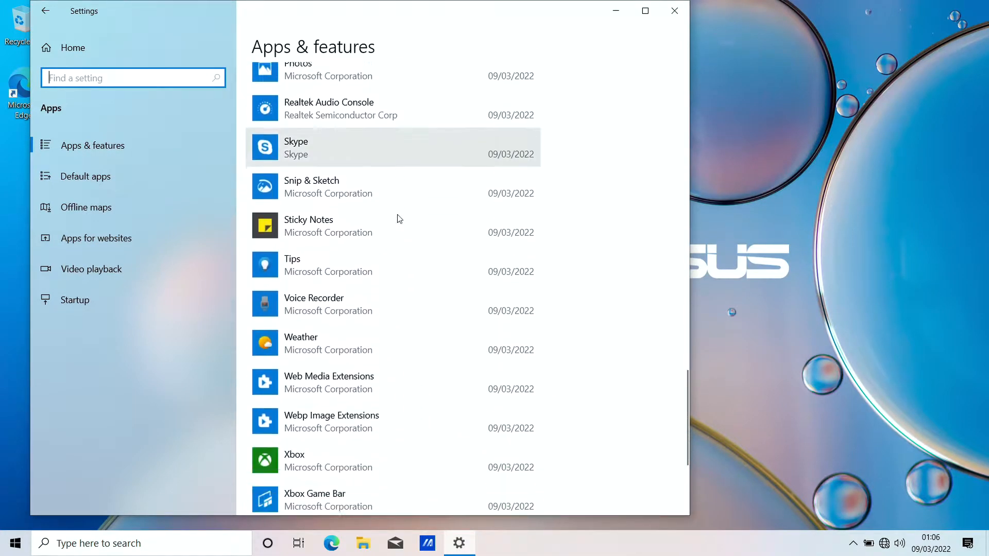
scroll("up", 3)
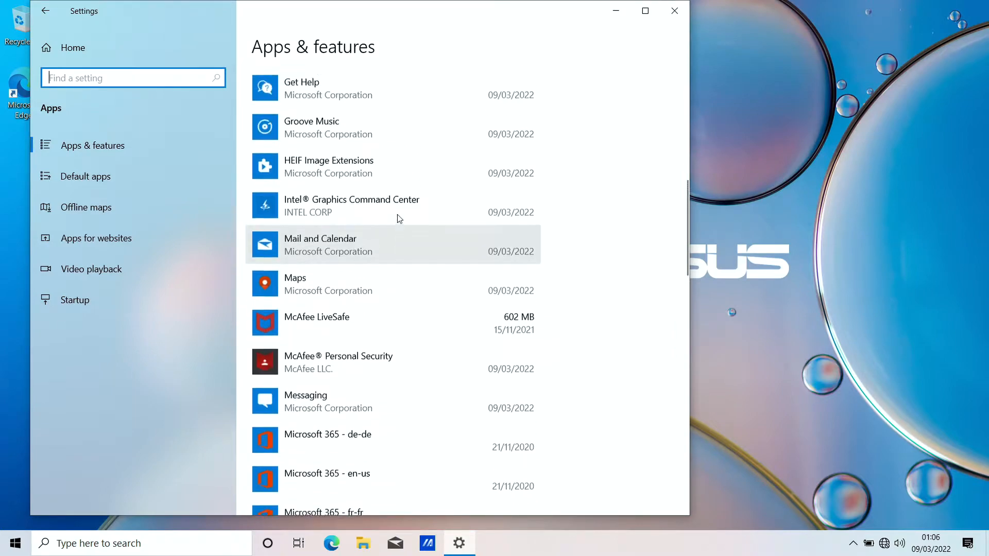
scroll("up", 3)
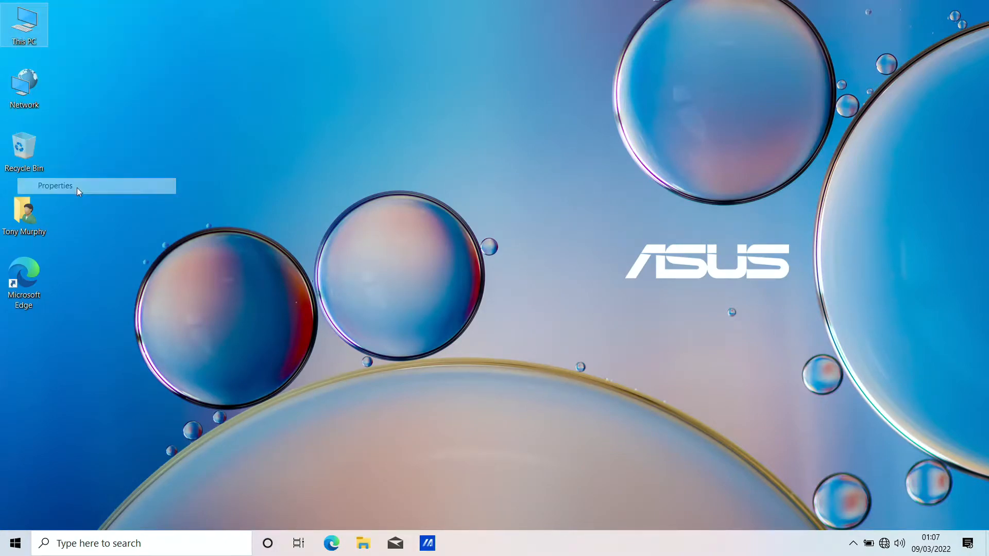
Step: Open This PC's Properties and review the device and Windows specifications on About
left_click(56, 186)
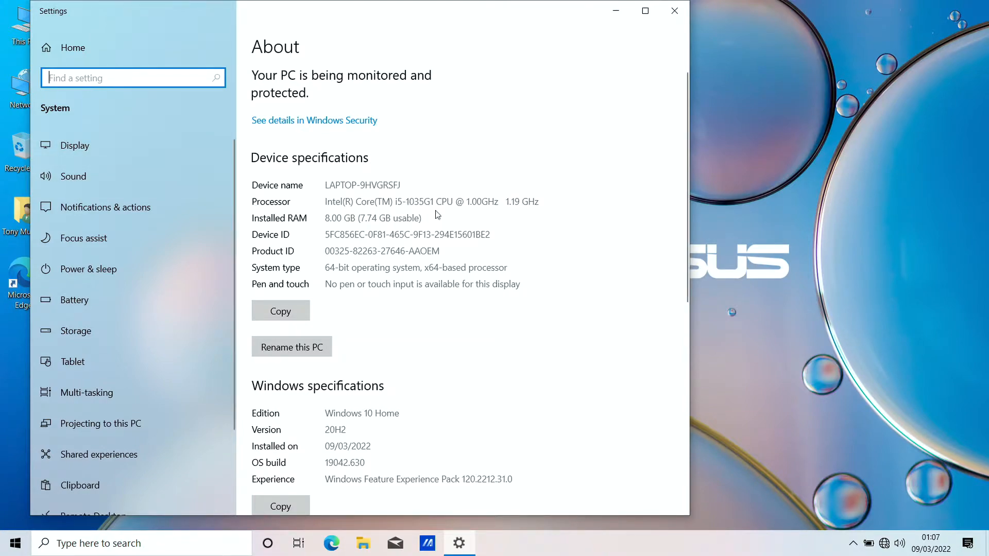
mouse_move(471, 197)
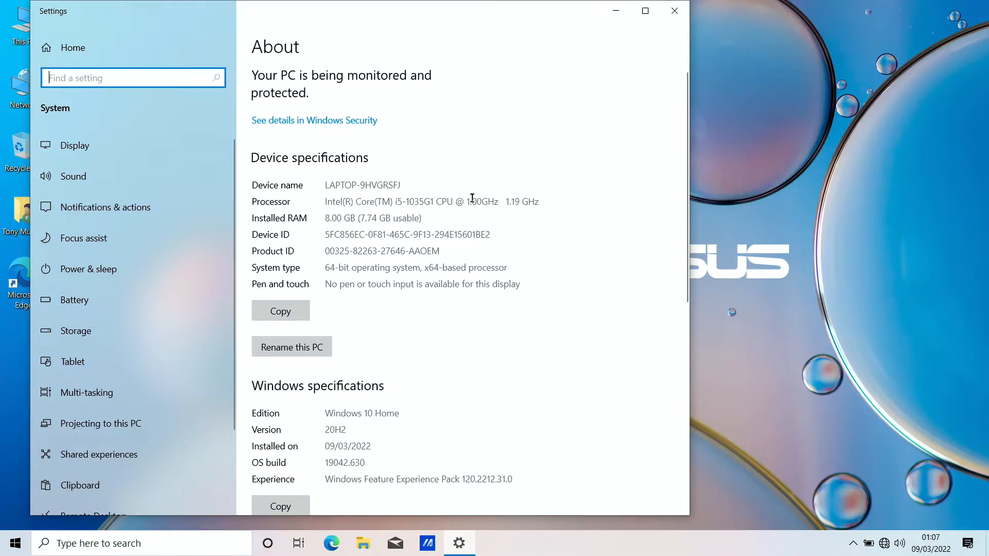
mouse_move(508, 212)
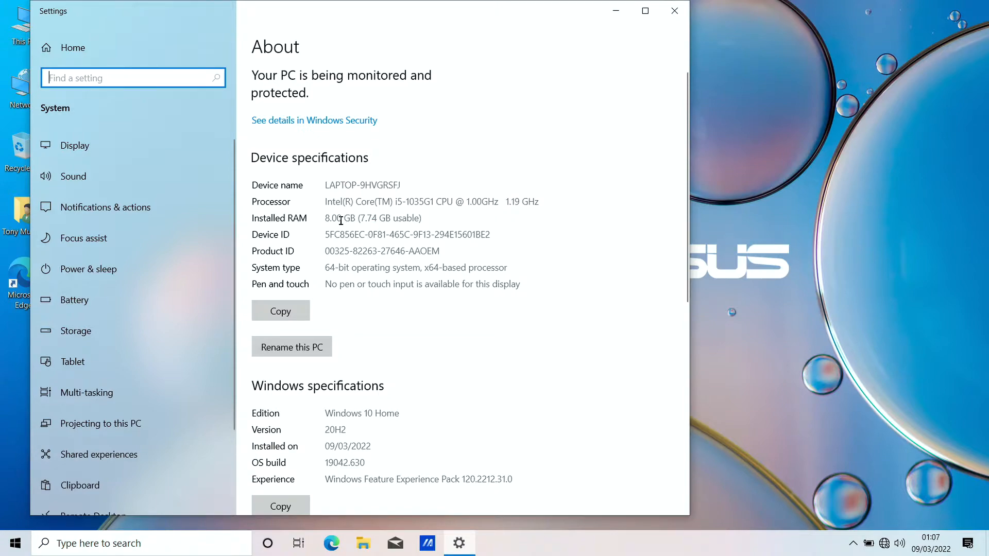
scroll("down", 3)
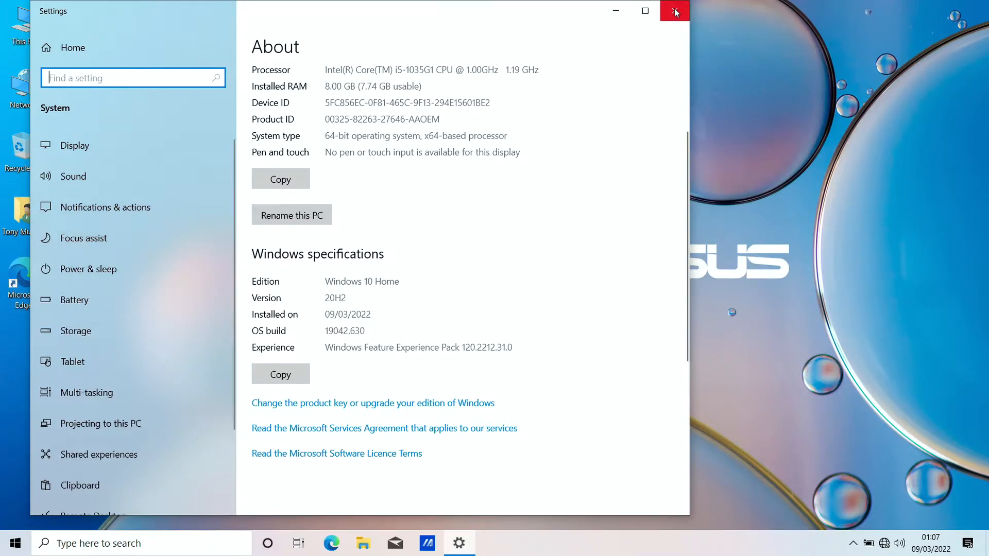
left_click(674, 12)
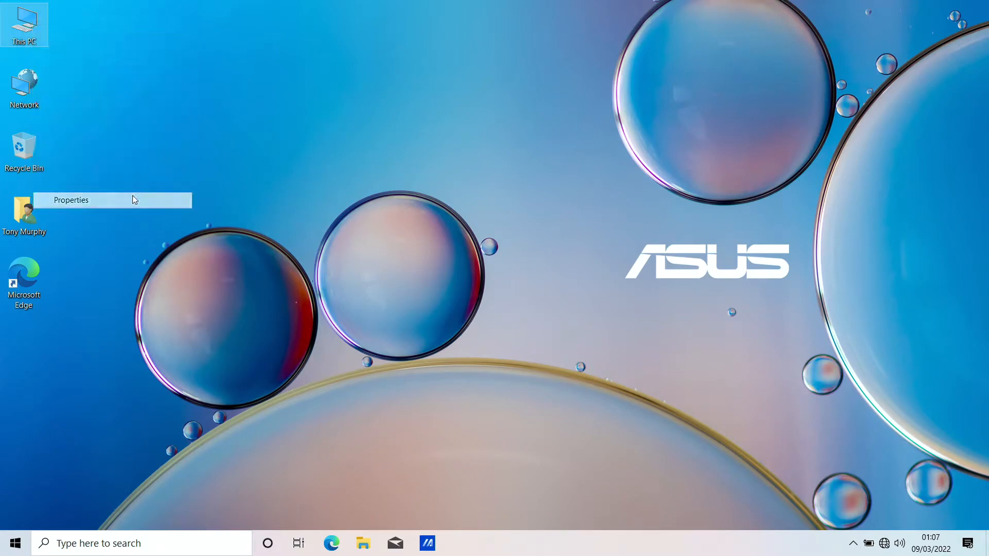
left_click(70, 200)
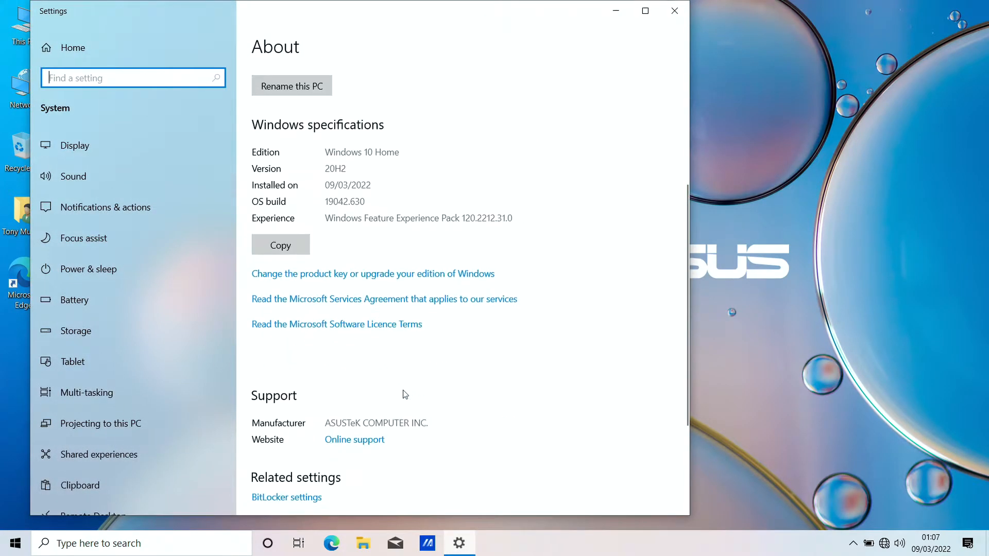
scroll("down", 3)
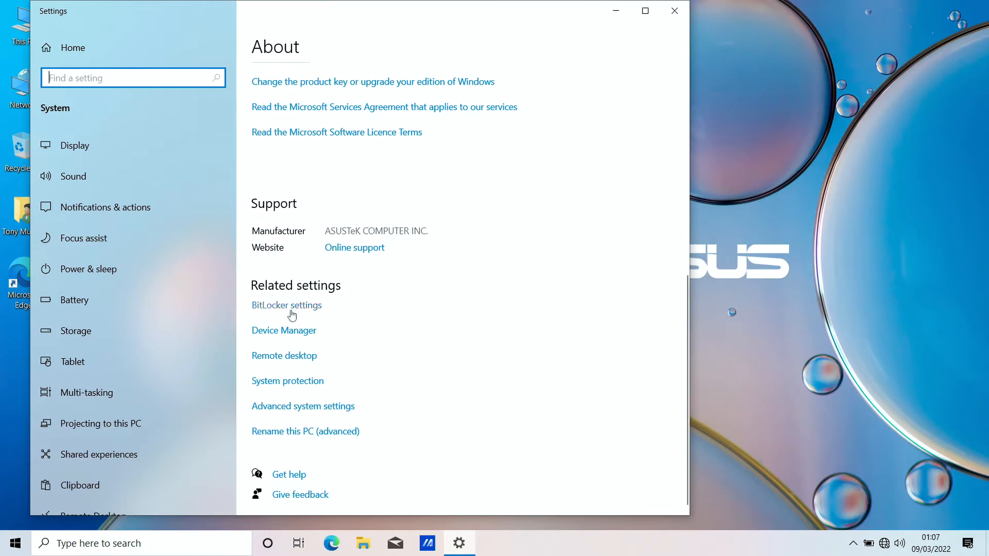
mouse_move(284, 334)
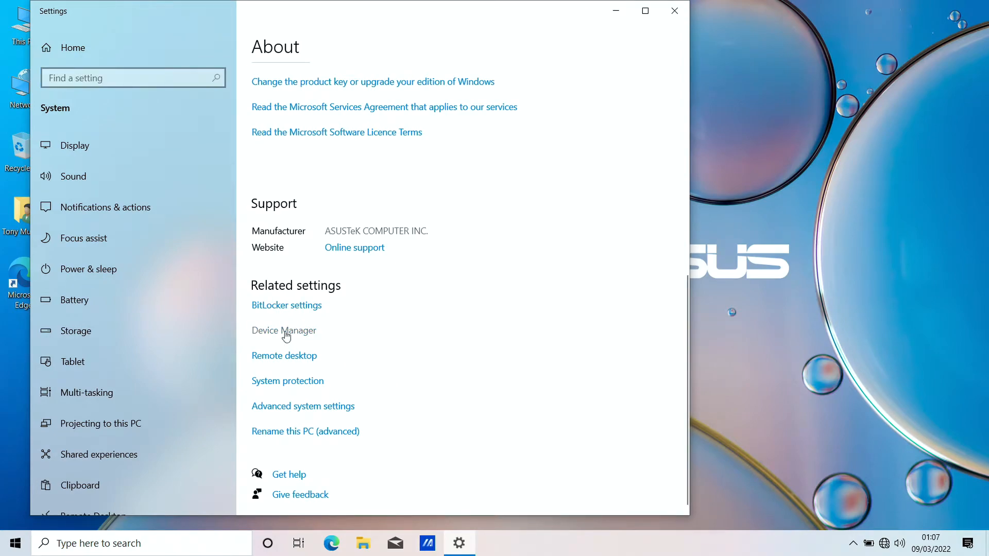
Step: Confirm in Device Manager that the display adaptor is Intel(R) UHD Graphics, then close it
left_click(284, 331)
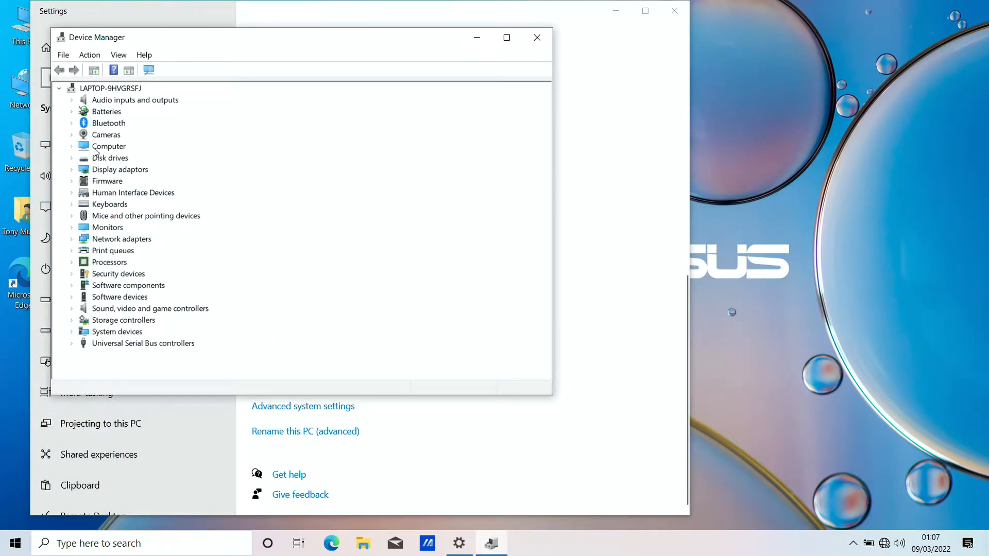
left_click(71, 169)
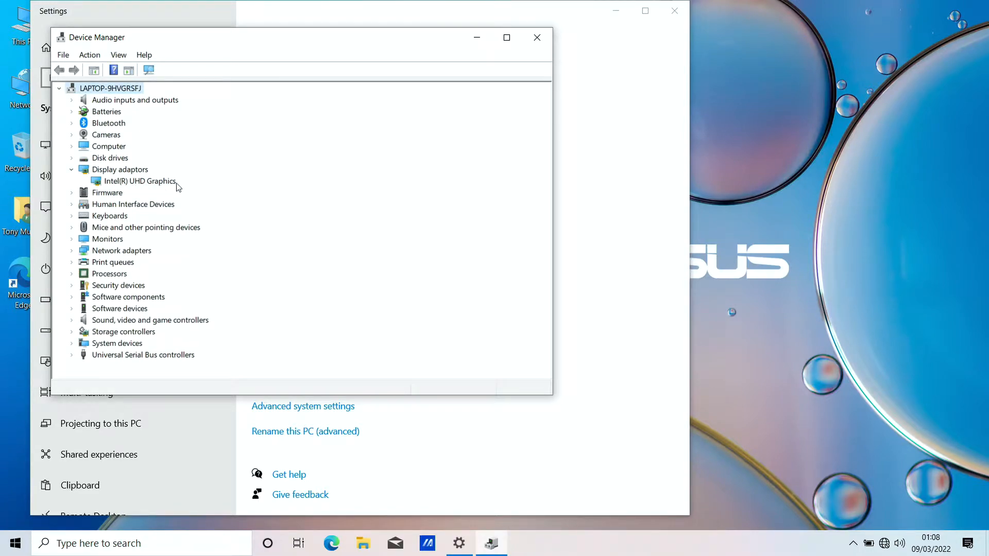
mouse_move(537, 37)
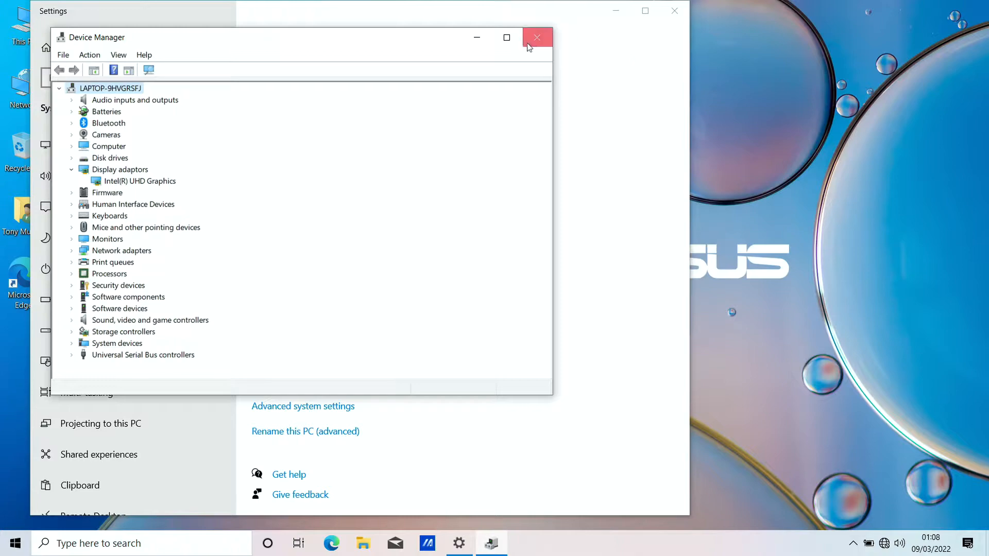
left_click(536, 37)
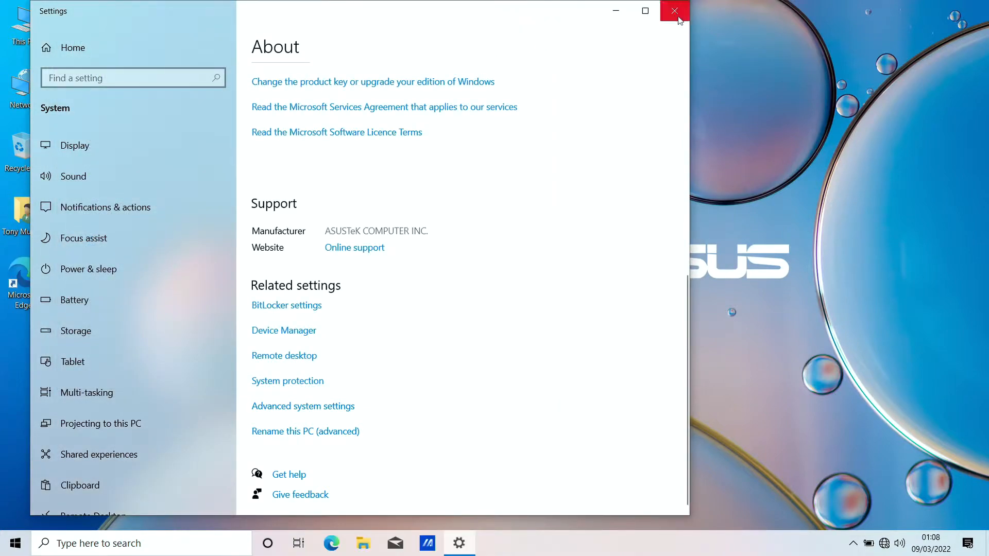
Step: Change plugged-in sleep from 30 minutes to 4 hours in Power & sleep
left_click(88, 268)
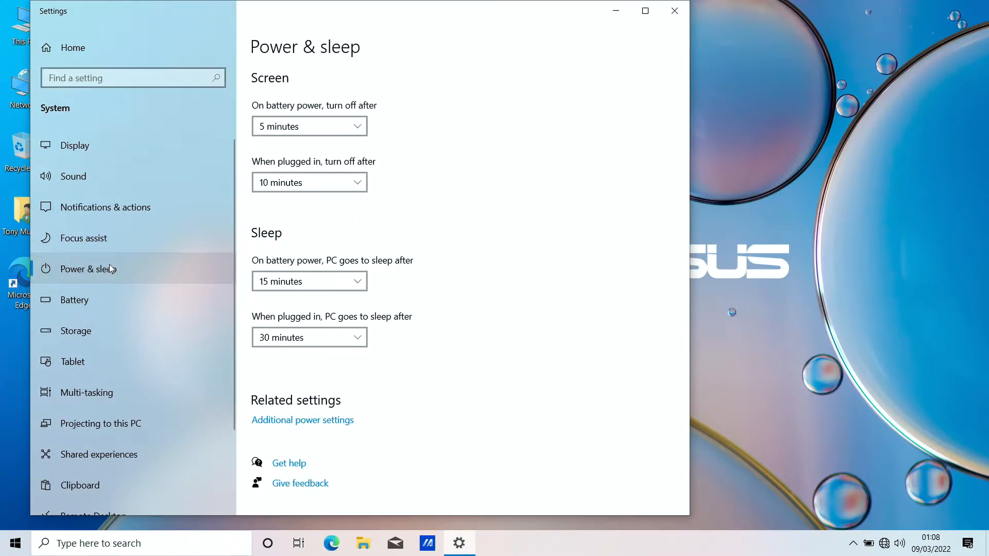
left_click(309, 182)
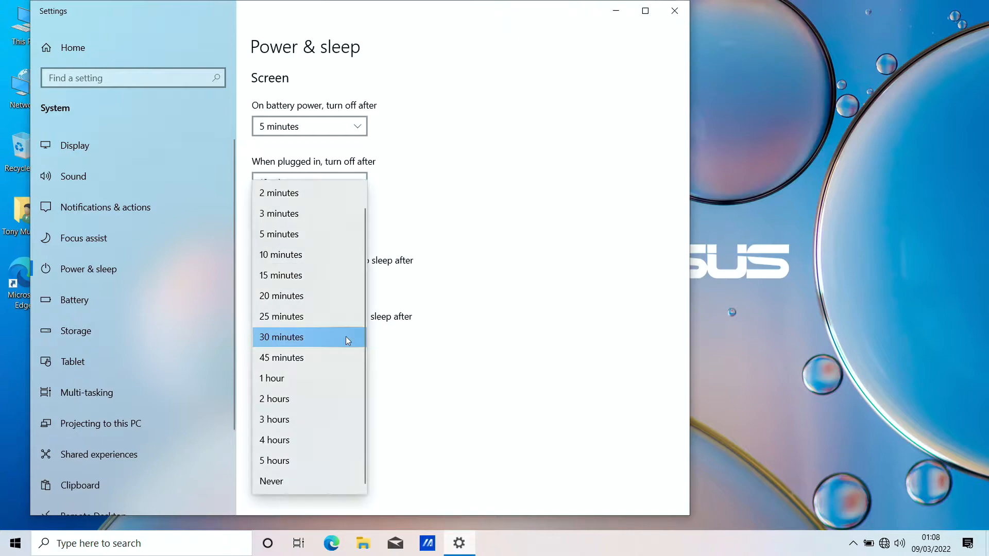
left_click(280, 254)
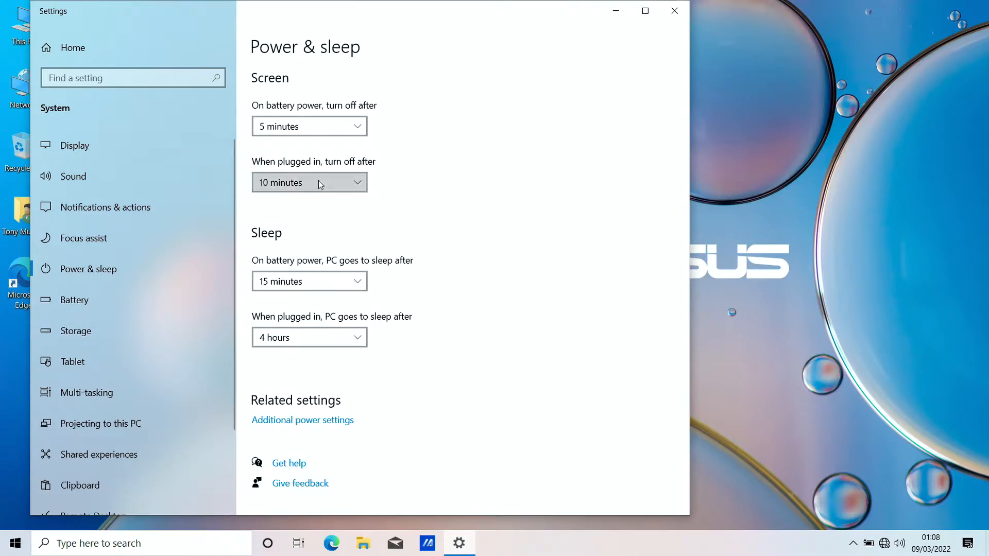
Step: Open Windows Update and scroll through the downloading and pending updates
left_click(309, 183)
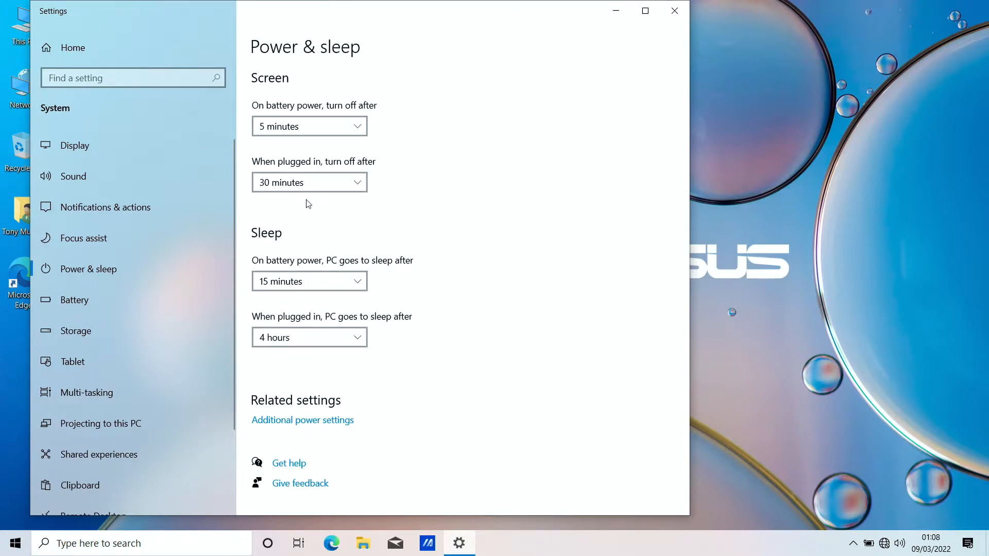
mouse_move(674, 55)
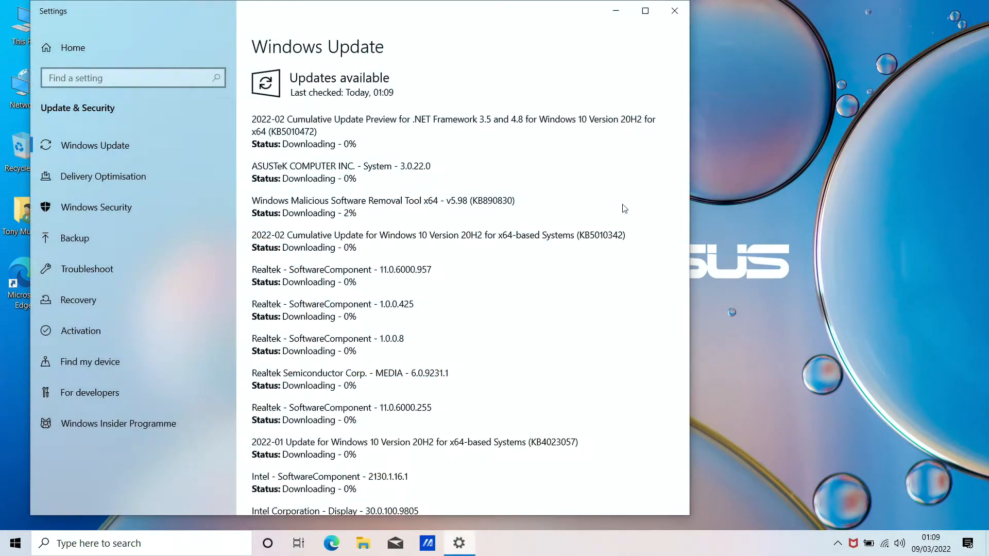
scroll("down", 3)
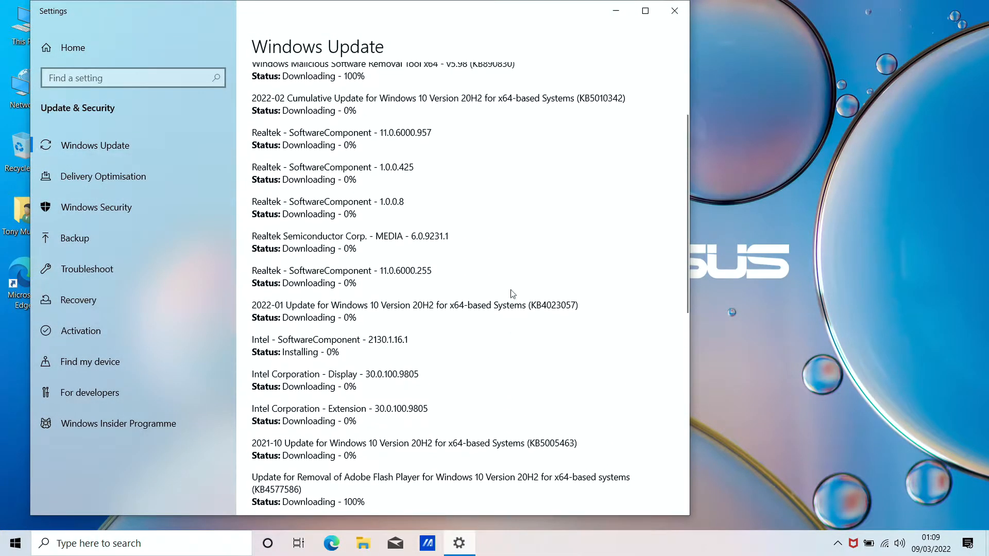
scroll("down", 3)
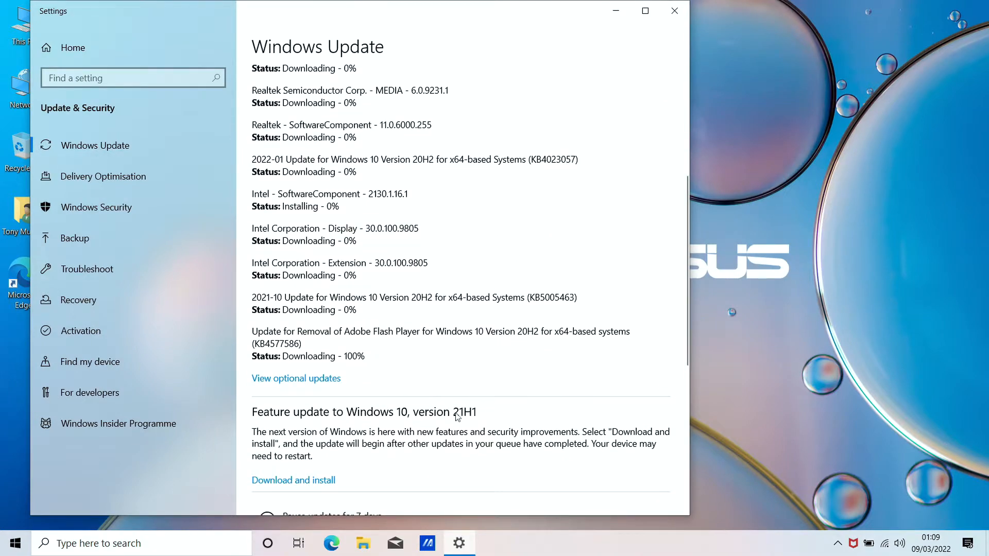
mouse_move(796, 238)
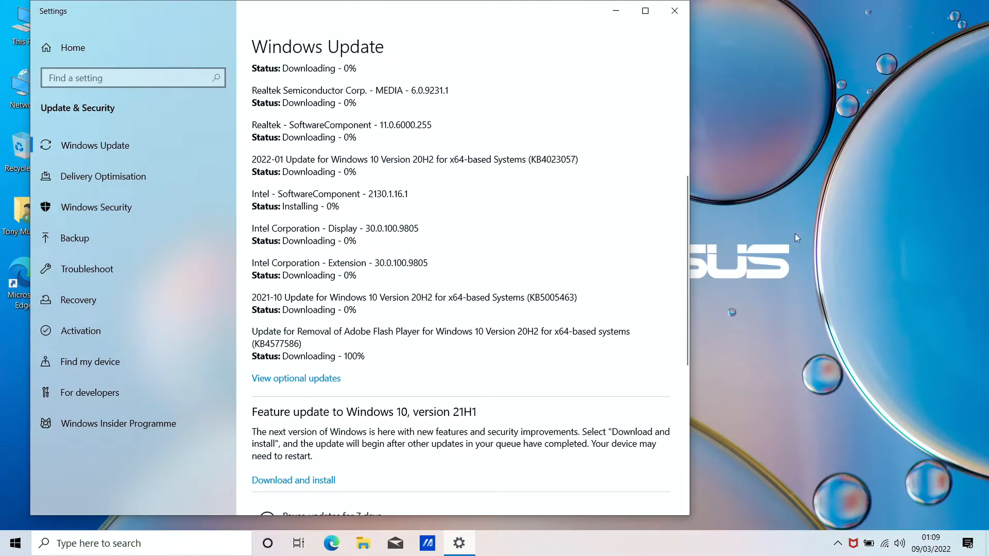
scroll("down", 3)
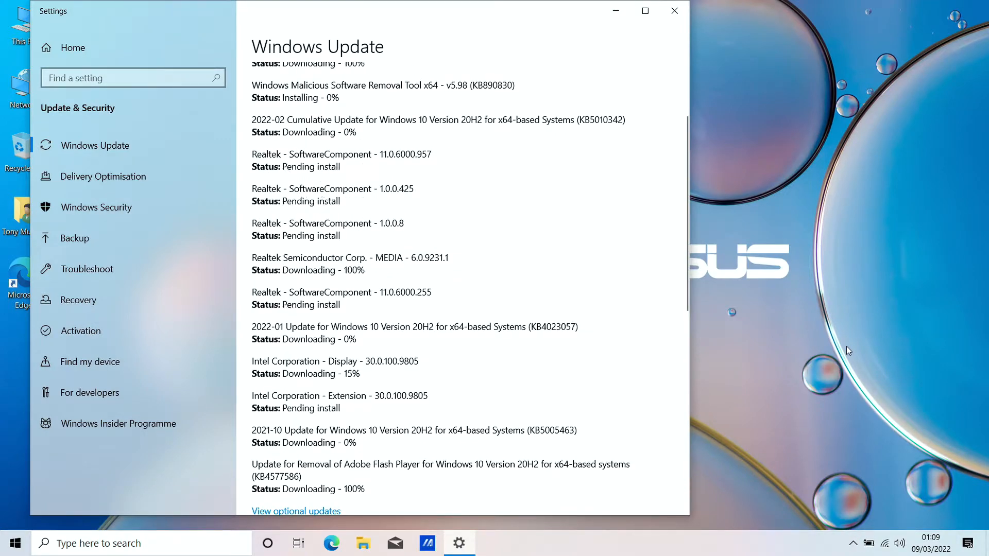
Step: Launch Camera and allow it precise location access for the live webcam preview
left_click(491, 543)
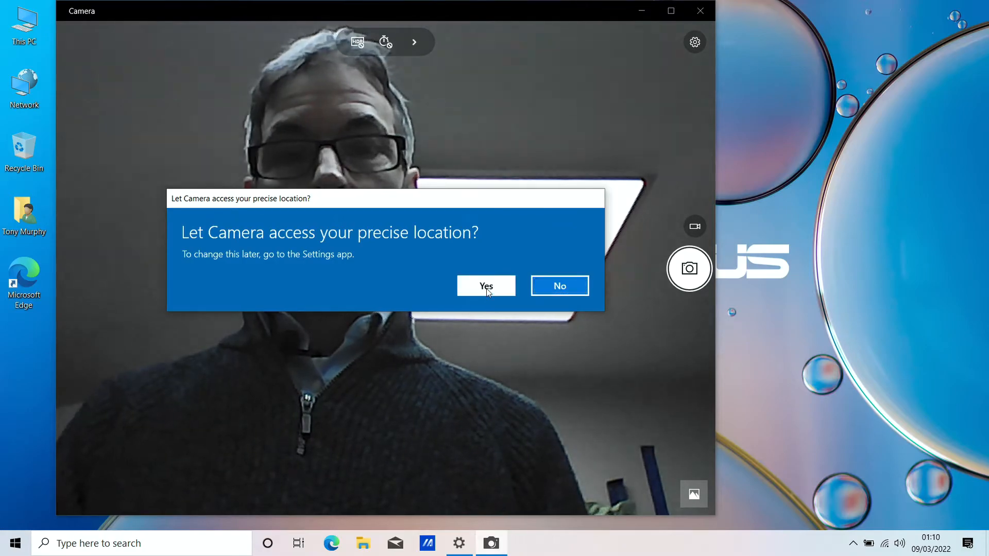
left_click(486, 286)
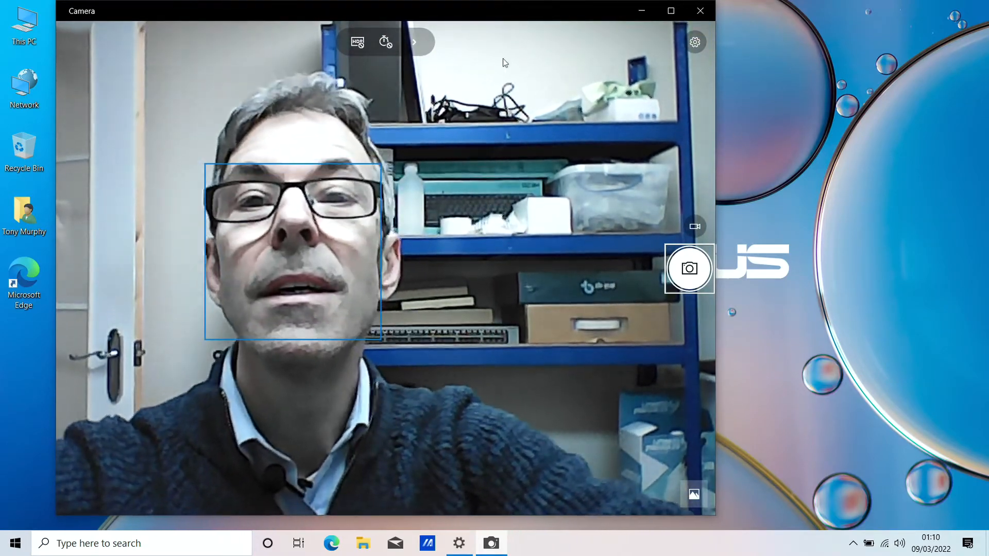
left_click(357, 42)
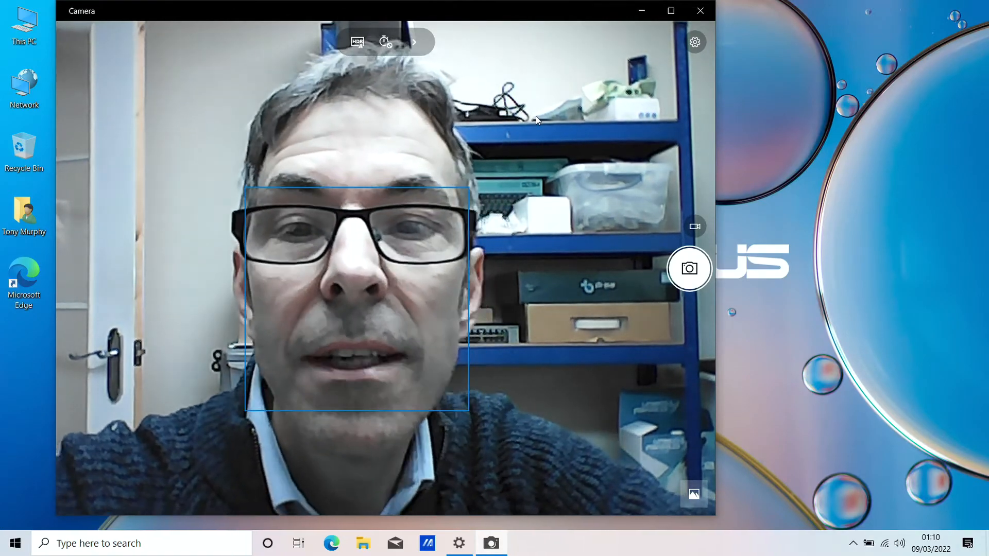
mouse_move(656, 349)
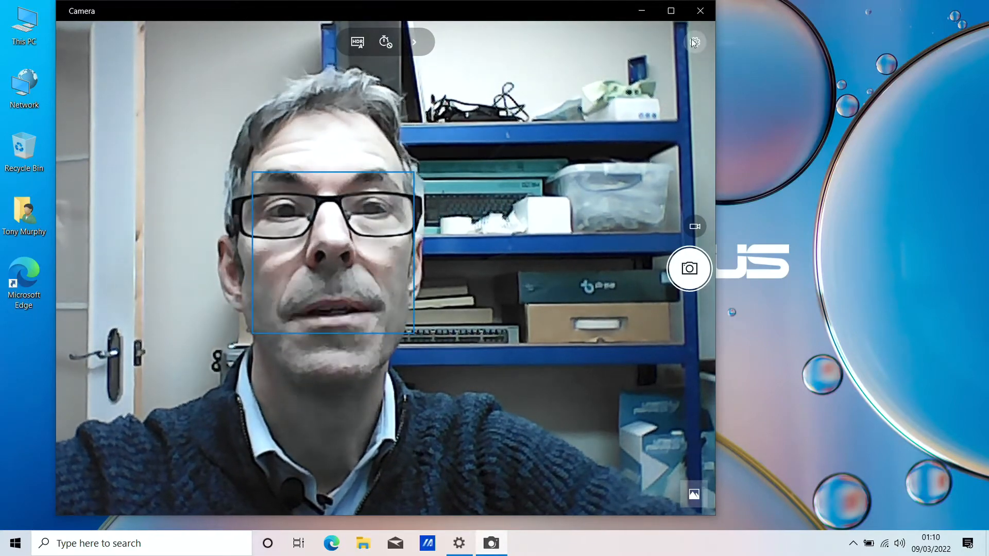
Step: Set Camera flicker reduction to 50 Hz, keeping photo quality at 0.3MP 4:3
left_click(694, 42)
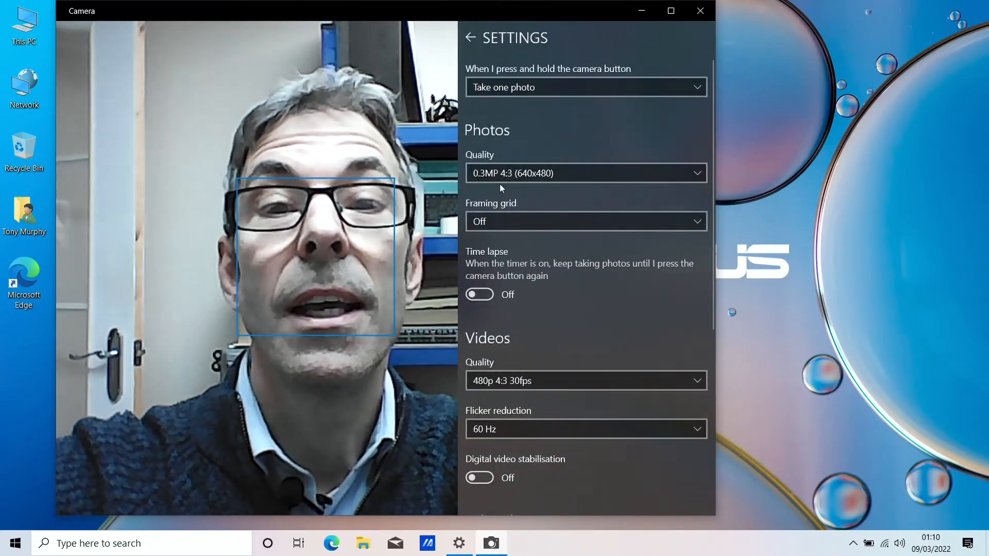
left_click(584, 173)
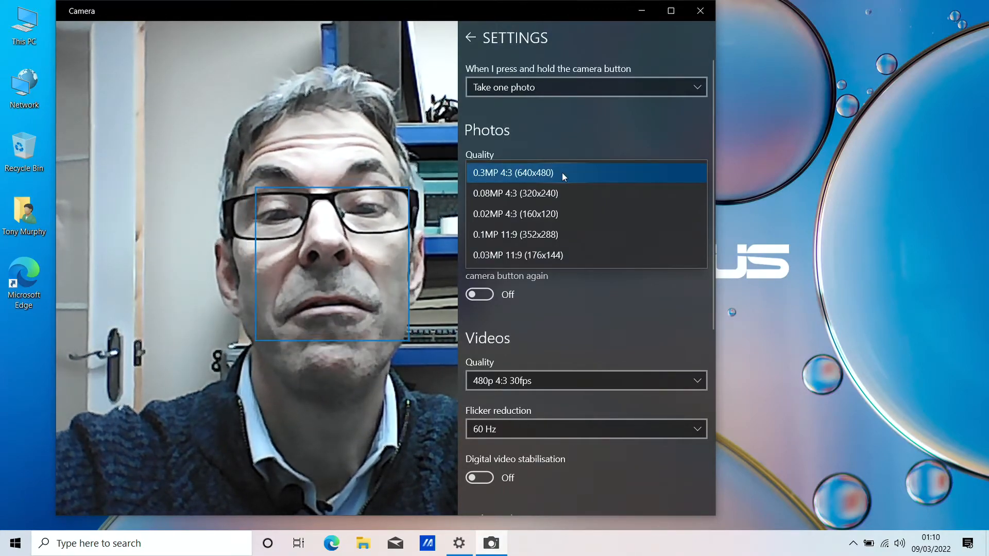
left_click(514, 173)
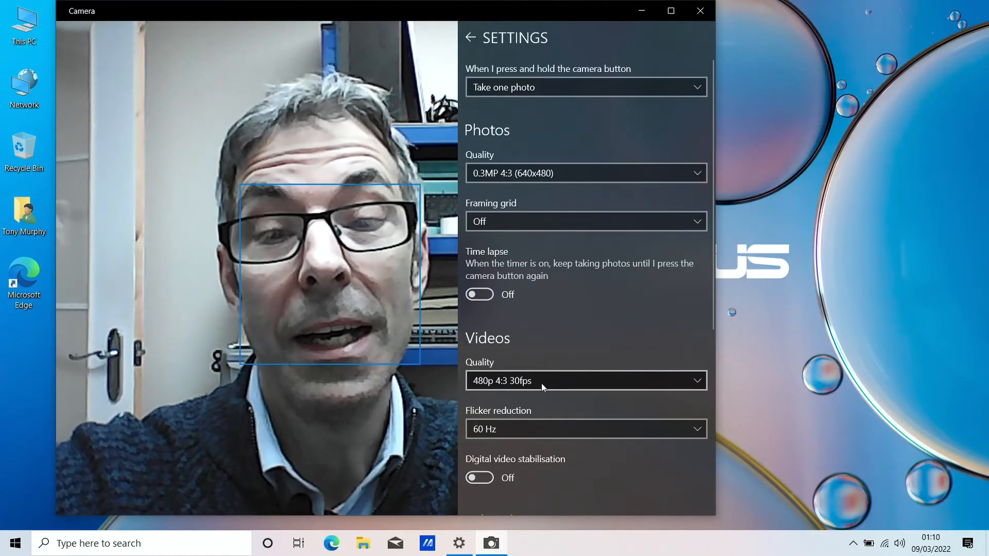
left_click(585, 429)
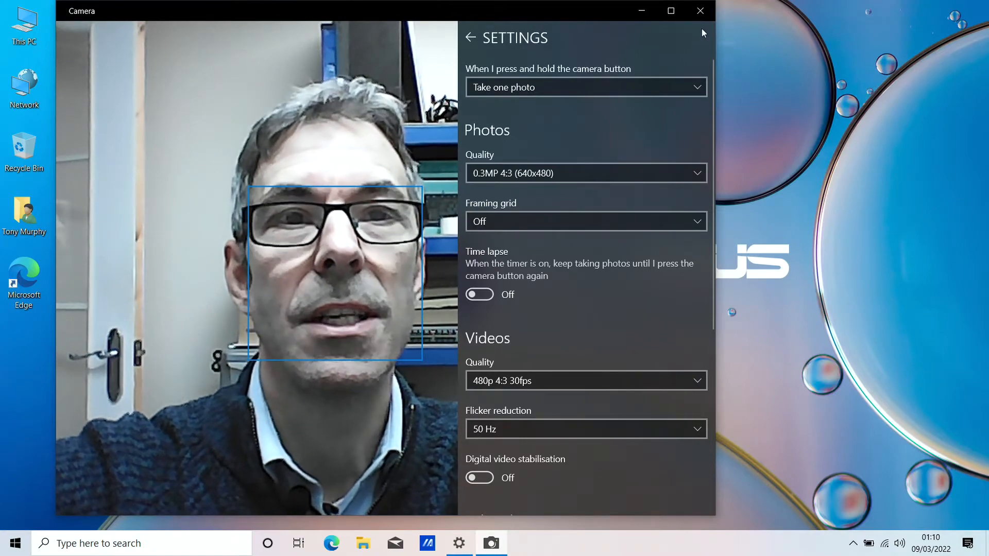
left_click(470, 37)
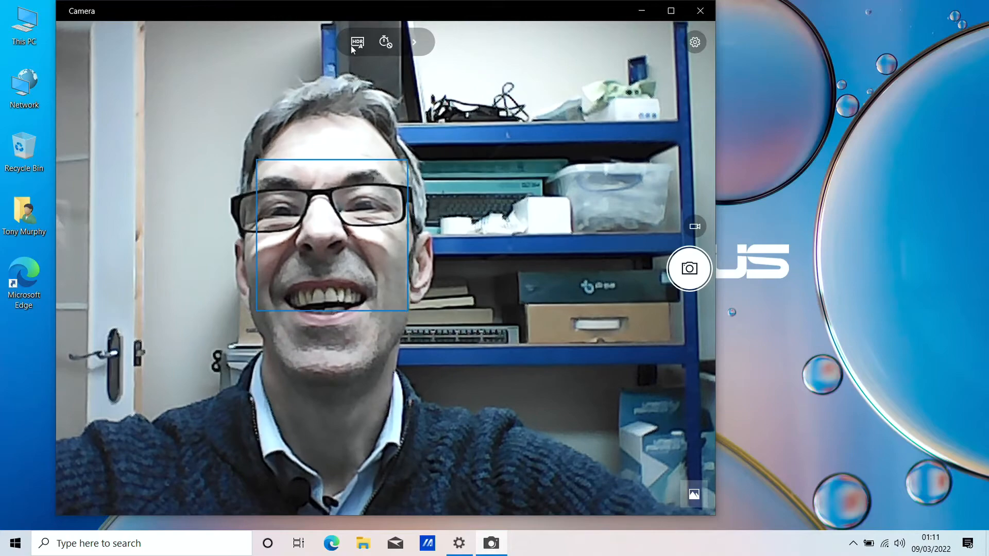
Step: Click HDR in the Camera toolbar, then close the Camera app
left_click(357, 42)
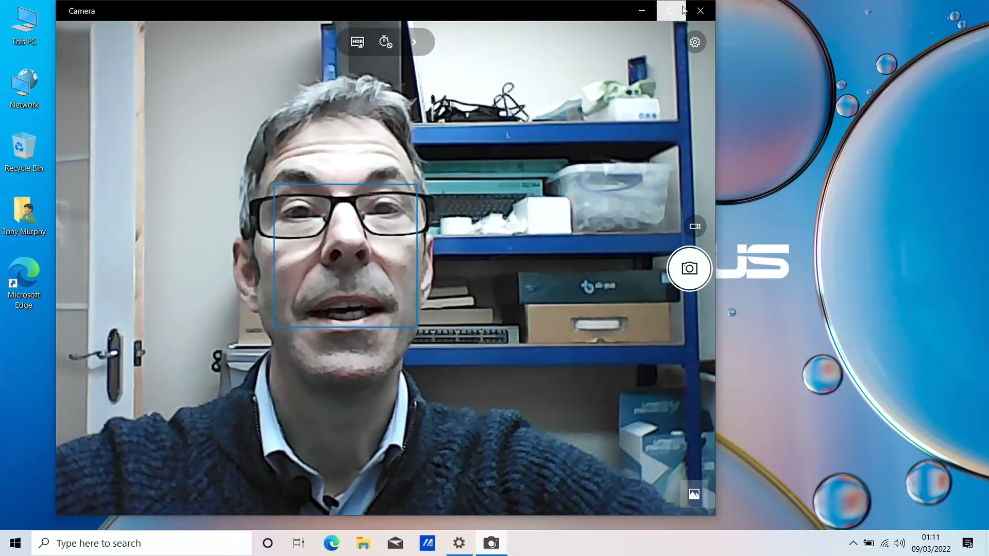
left_click(699, 11)
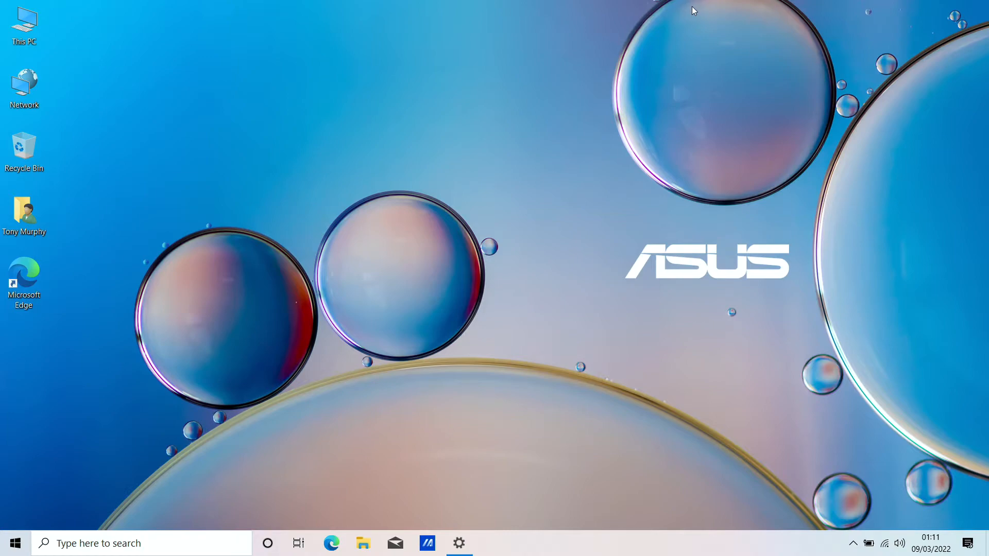
mouse_move(615, 259)
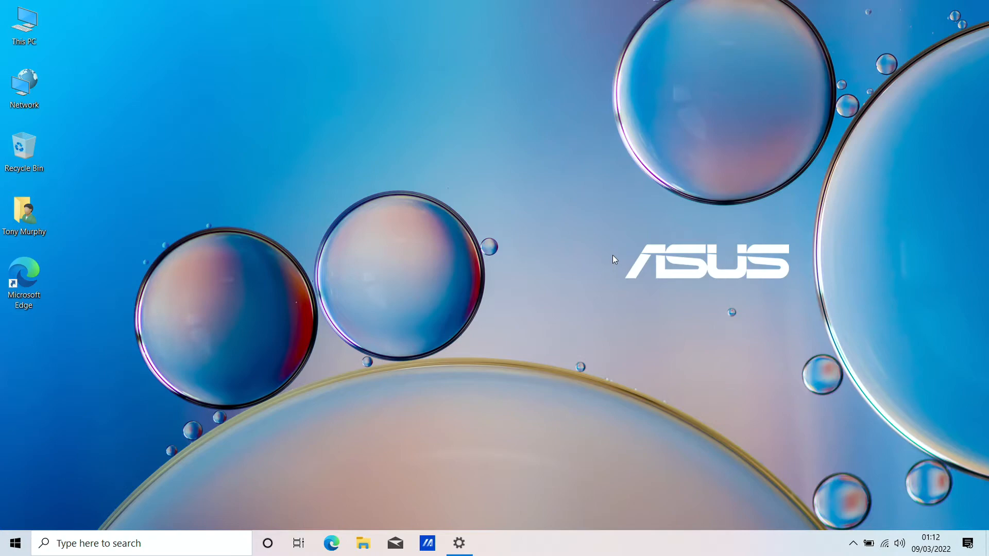
mouse_move(577, 433)
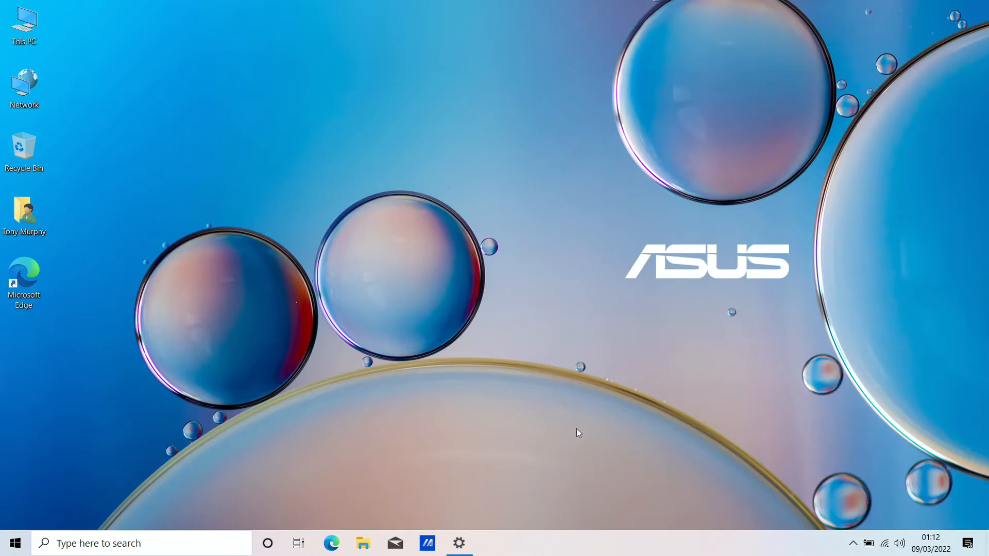
Step: Play the Sky News YouTube live stream, confirm volume is 78, and pause it
left_click(331, 543)
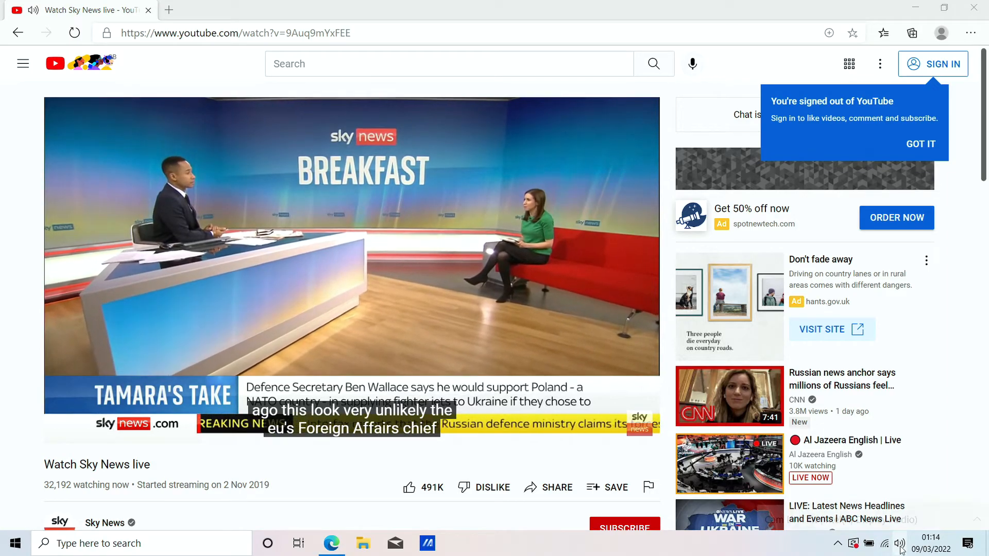
left_click(899, 543)
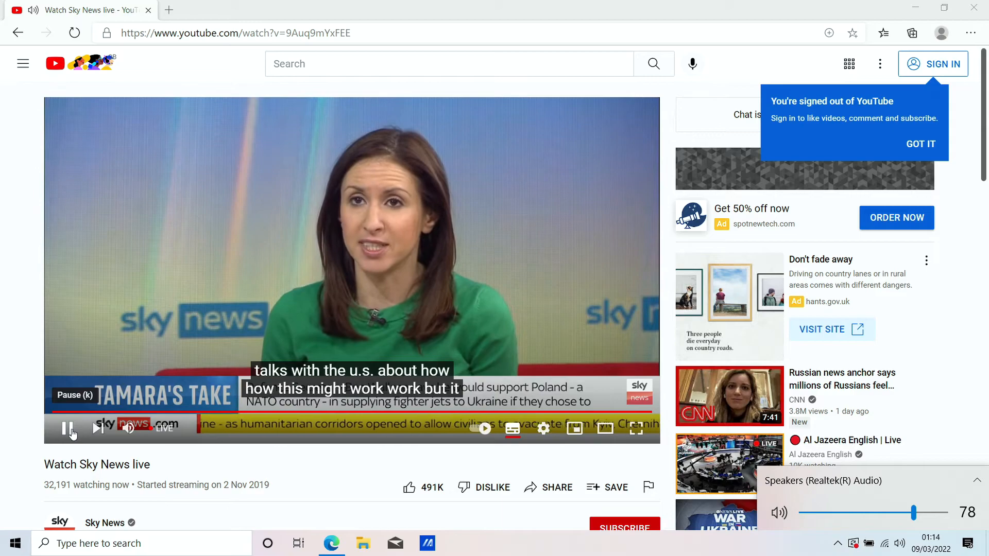
left_click(67, 429)
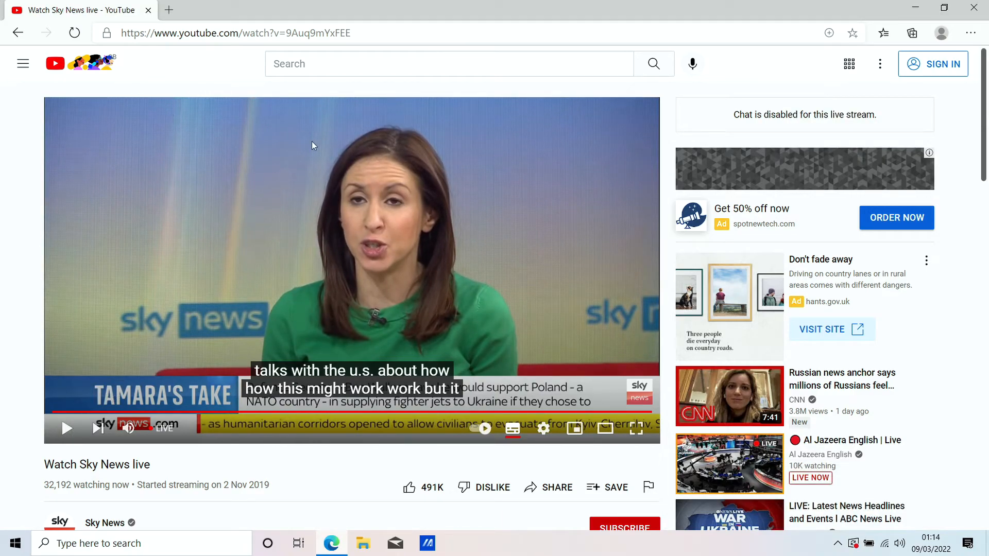
scroll("down", 3)
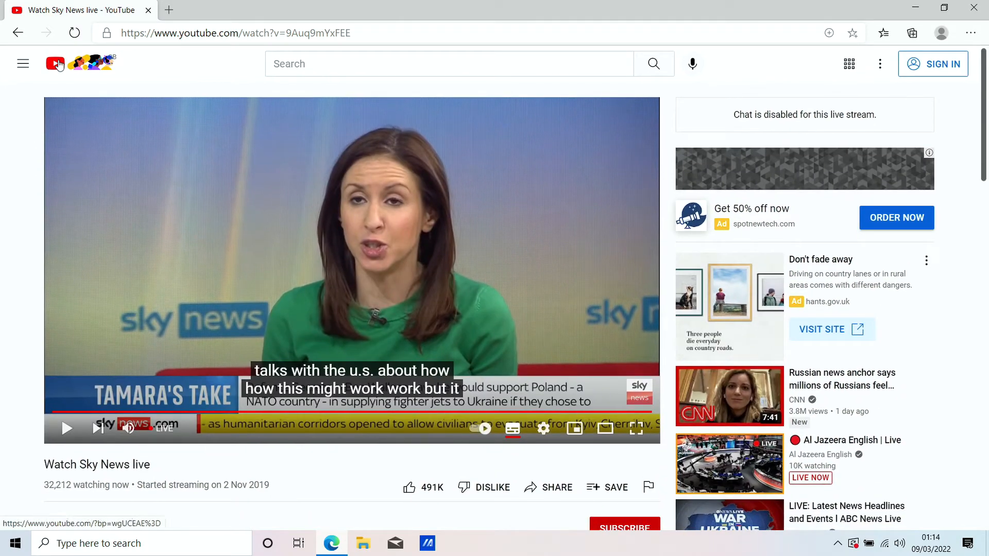
Step: Play Camila Cabello's Bam Bam video from the YouTube home page, skip ahead, then close the browser
left_click(55, 63)
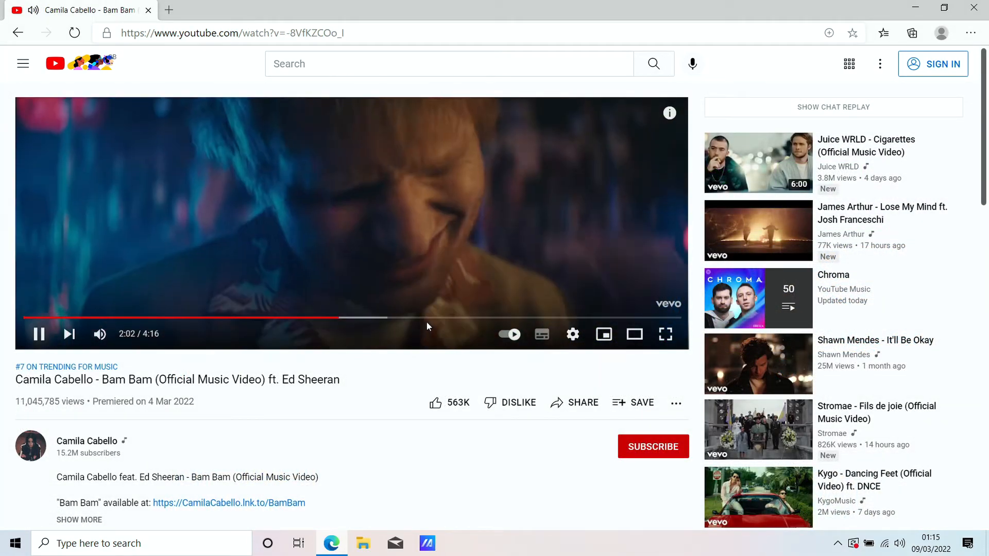
left_click(38, 334)
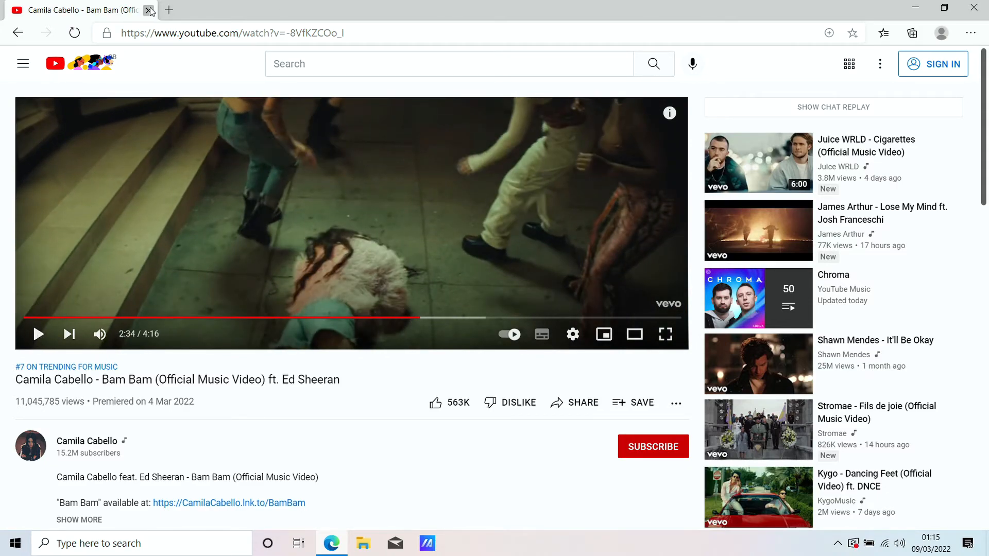
left_click(149, 10)
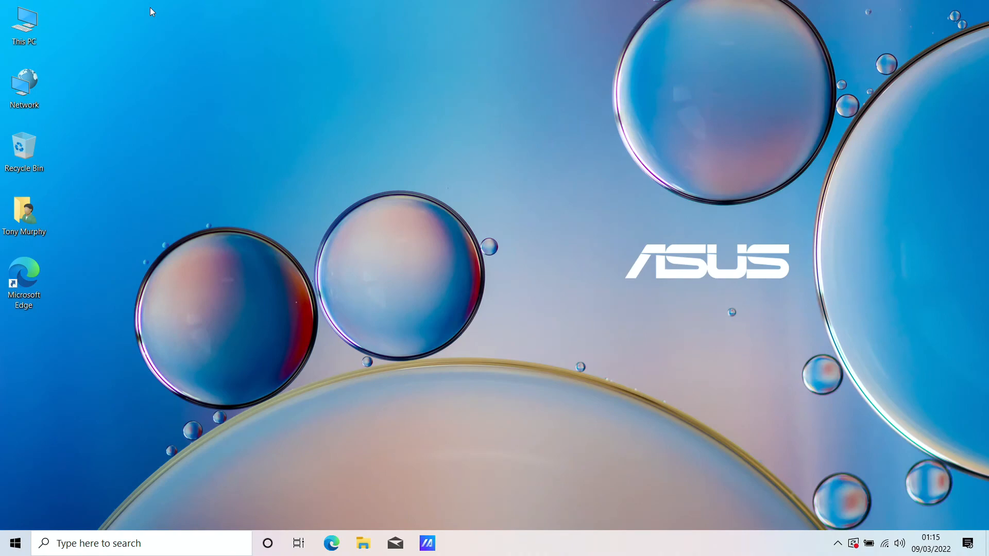